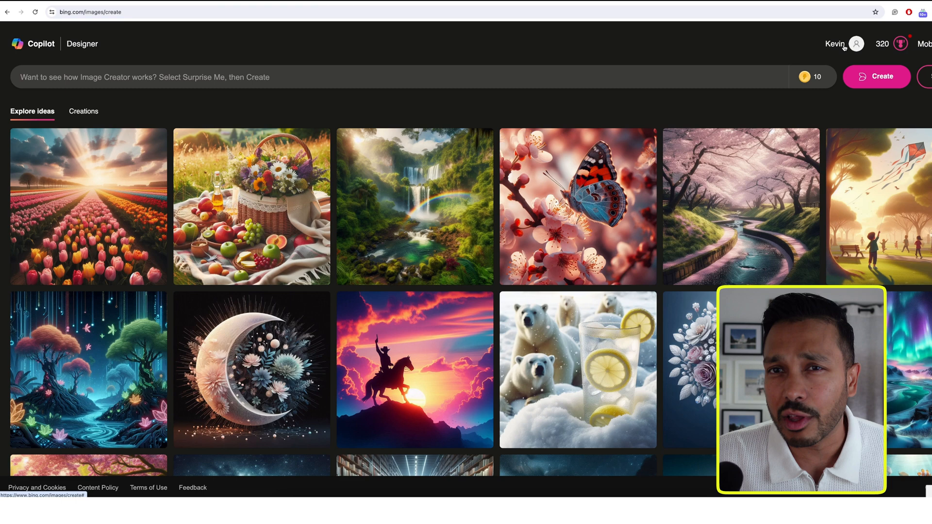
pyautogui.moveTo(855, 43)
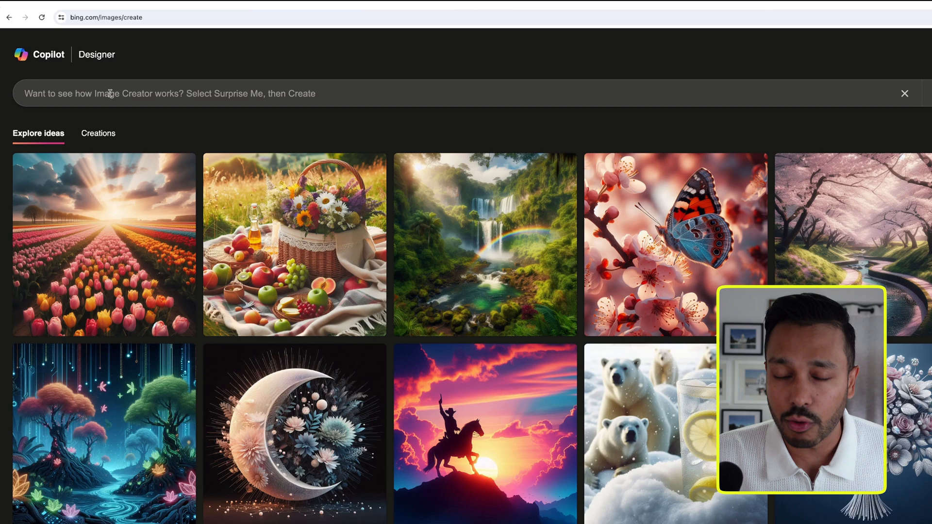
# Generate minimalist gaming cafe logos with the text "Java Game" on a white background
pyautogui.write('create a minimalist logo for my gaming cafe business. Include the text "Java Game".')
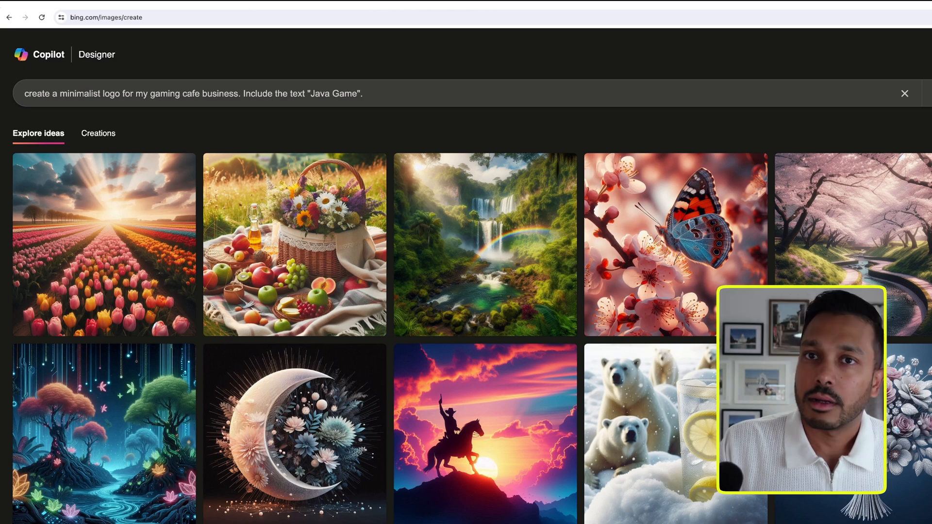
pyautogui.write('Use a wh')
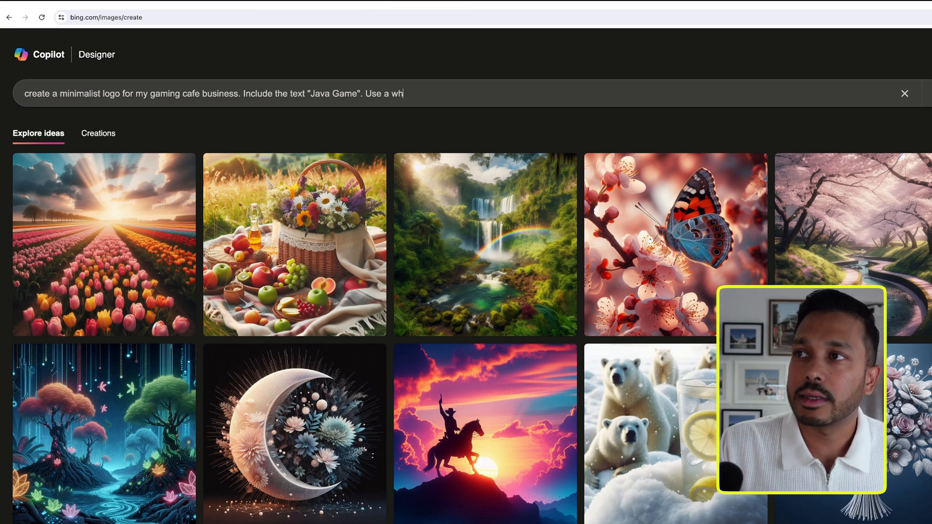
pyautogui.click(875, 75)
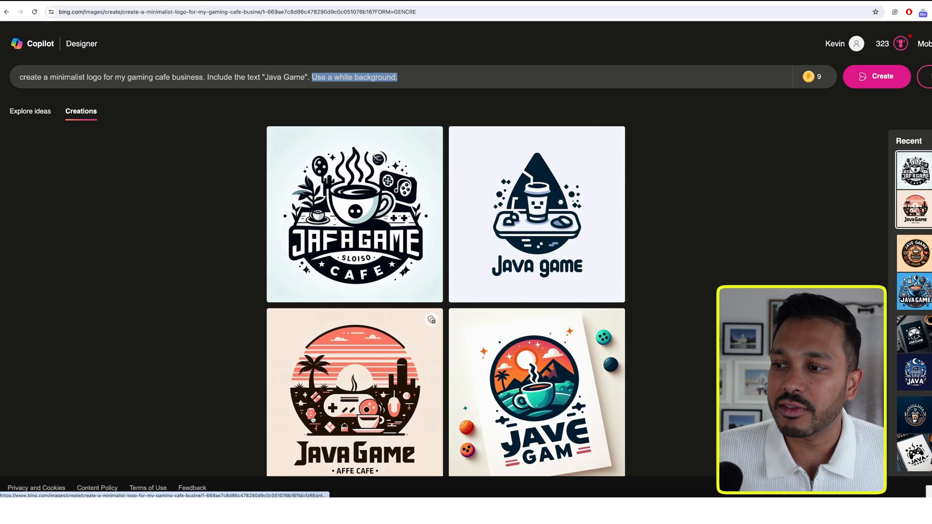
pyautogui.moveTo(626, 253)
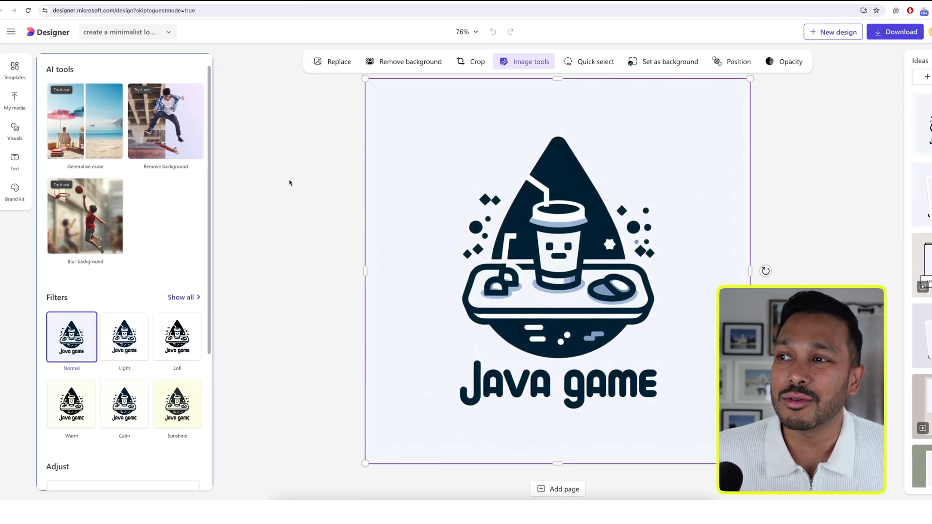
# Remove the Java Game logo's background and download it as a PNG
pyautogui.click(410, 61)
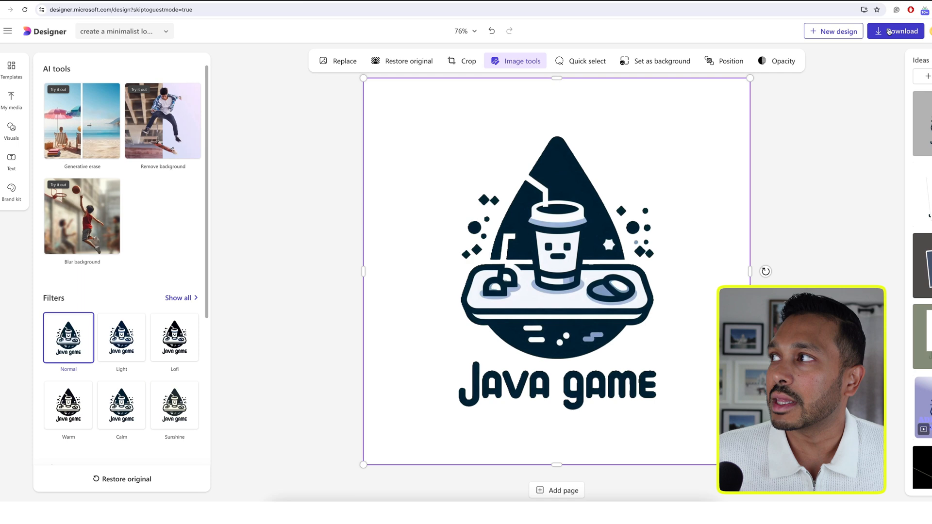
pyautogui.click(898, 31)
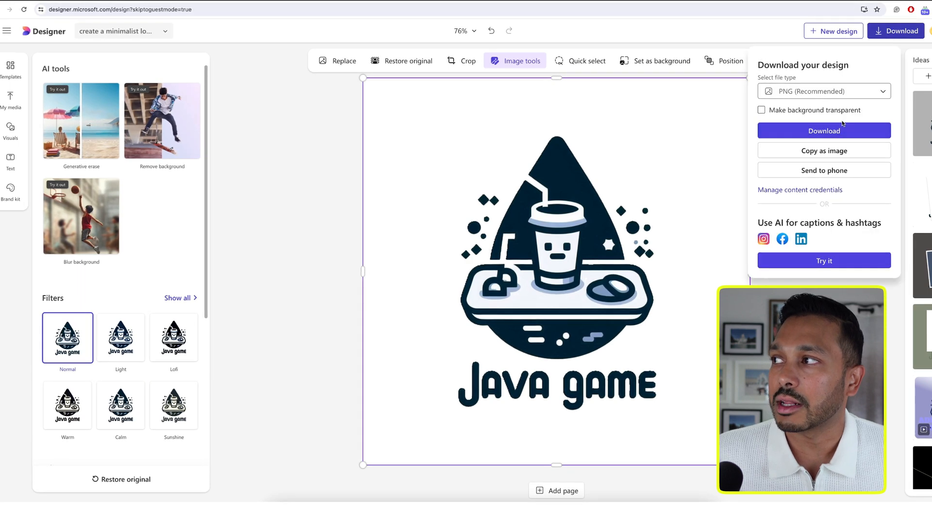
pyautogui.click(823, 130)
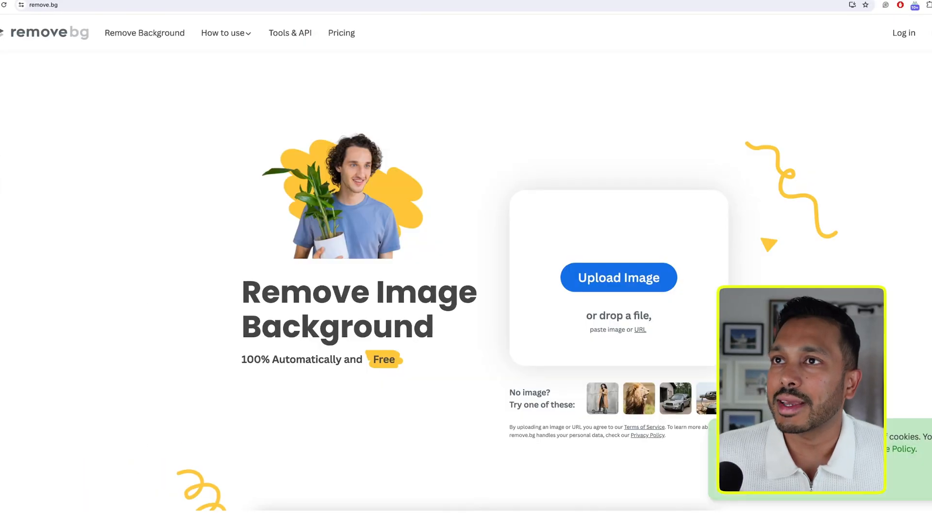
# Upload the Java Game logo file from Downloads to remove.bg
pyautogui.click(618, 277)
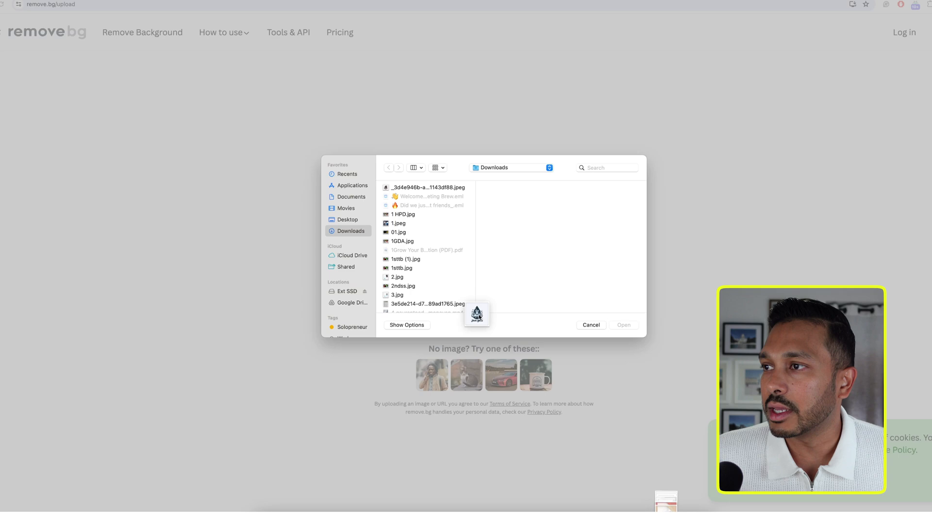
pyautogui.click(590, 324)
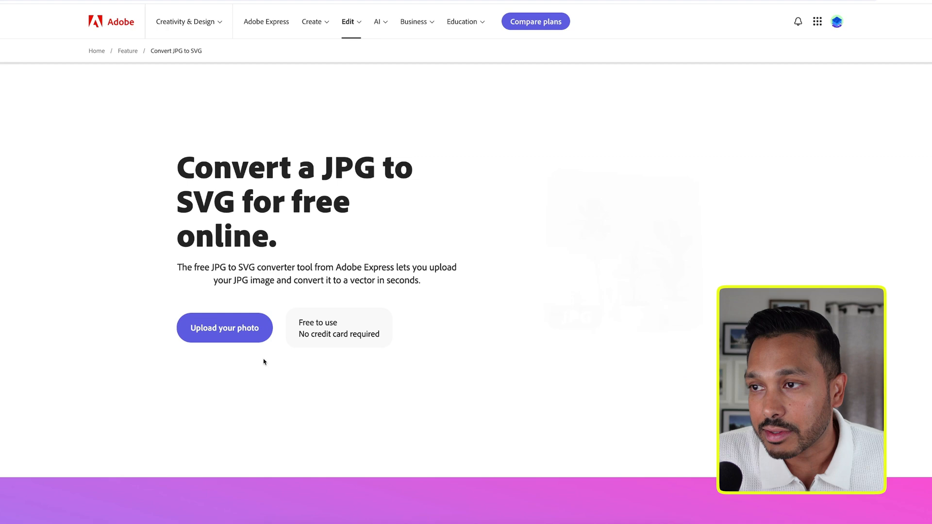
# Upload the Java Game logo to Adobe Express for conversion to SVG
pyautogui.click(224, 328)
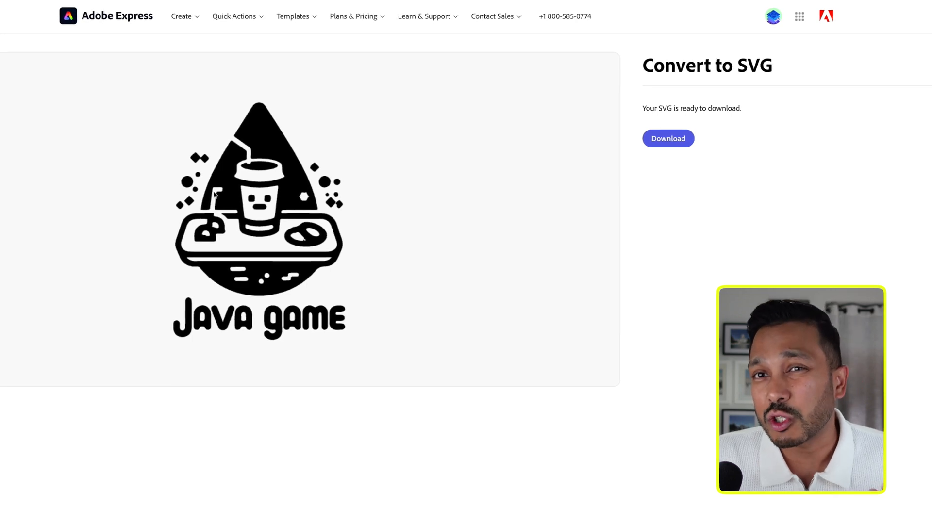
pyautogui.moveTo(250, 139)
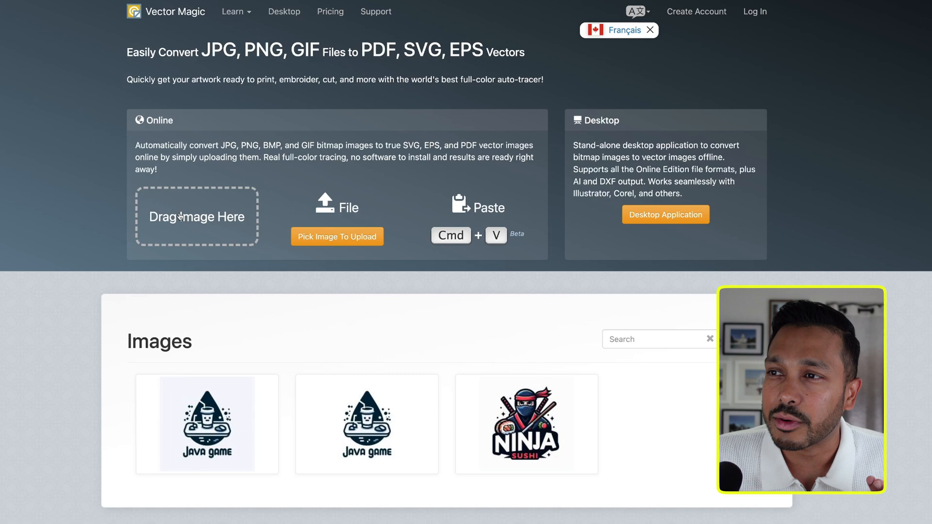
# Upload the Java Game logo from Downloads to Vector Magic for vectorizing
pyautogui.click(337, 235)
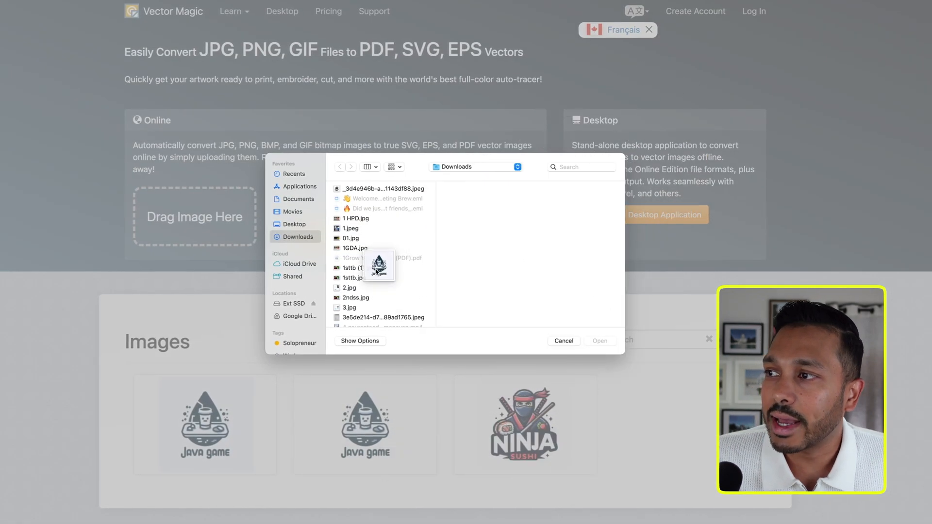
pyautogui.click(600, 341)
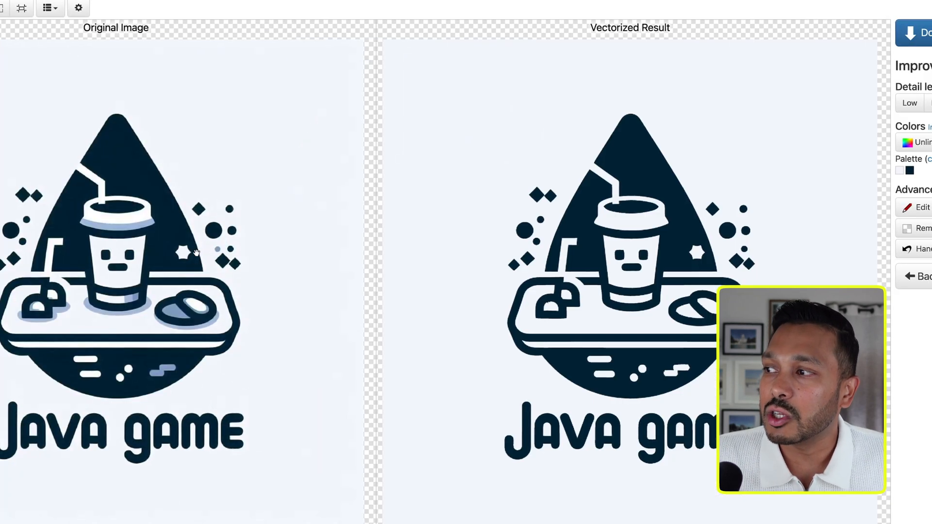
pyautogui.moveTo(260, 306)
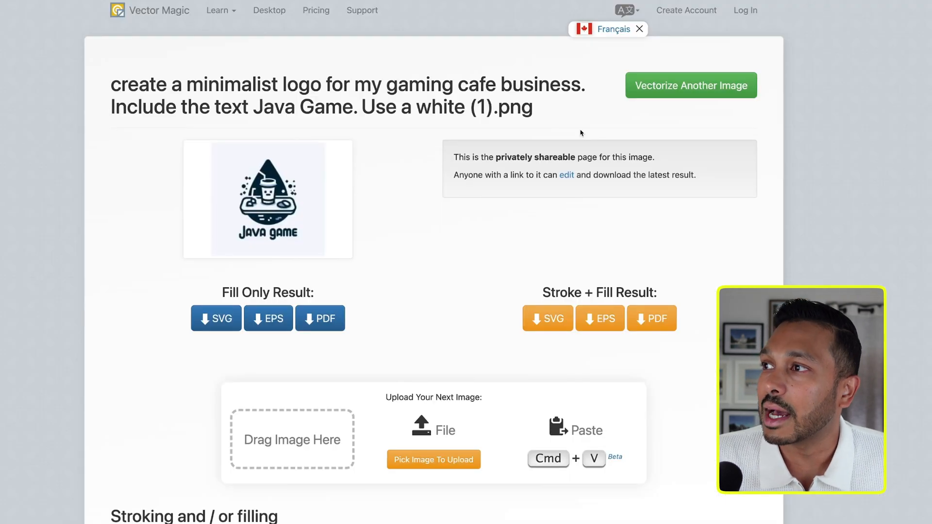
# Download the fill-only vectorized result of the Java Game logo as an SVG
pyautogui.scroll(-3)
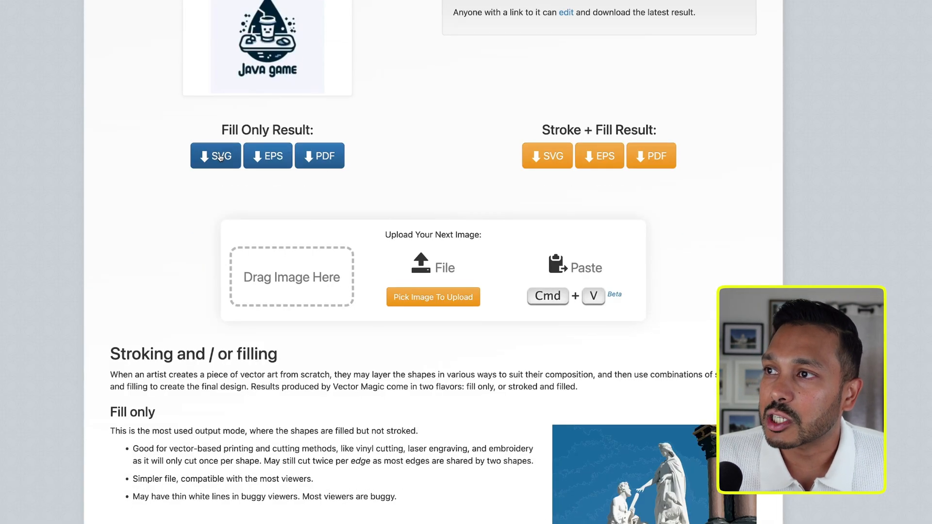
pyautogui.click(215, 155)
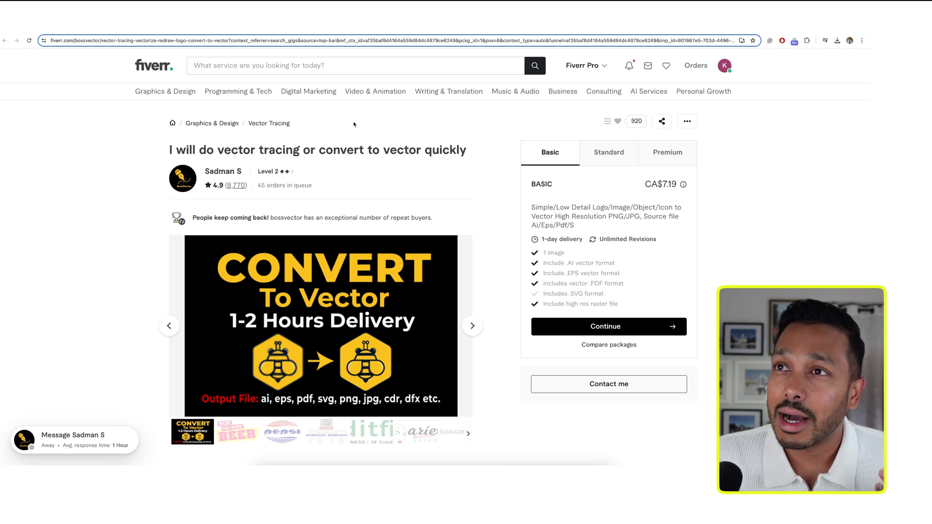
pyautogui.moveTo(459, 216)
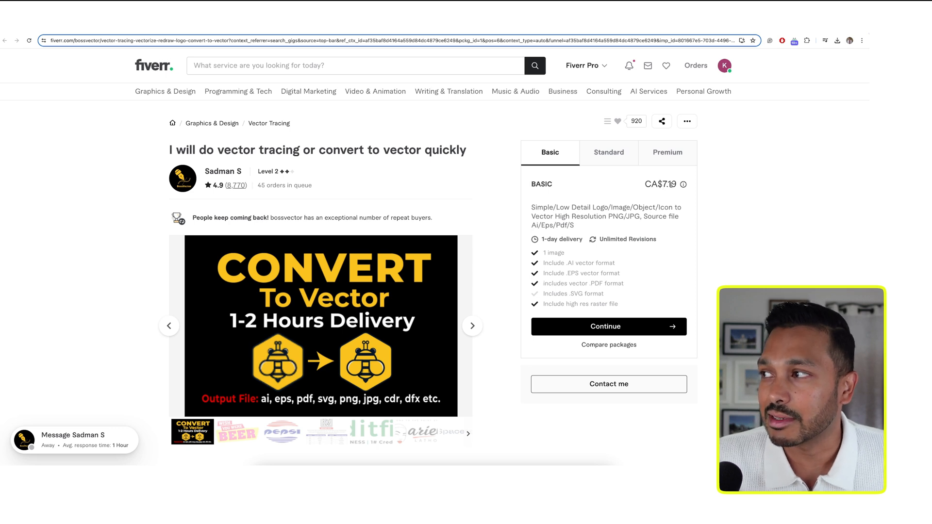
pyautogui.scroll(-3)
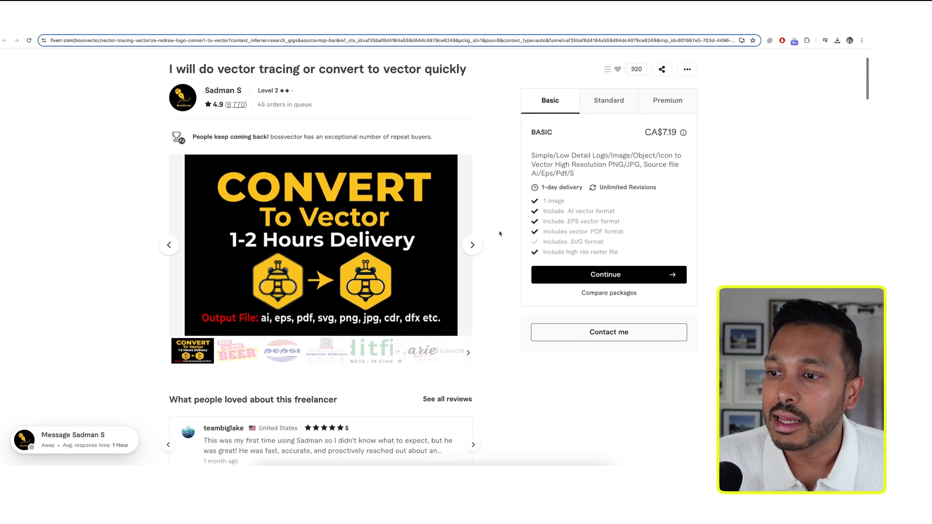
pyautogui.scroll(-3)
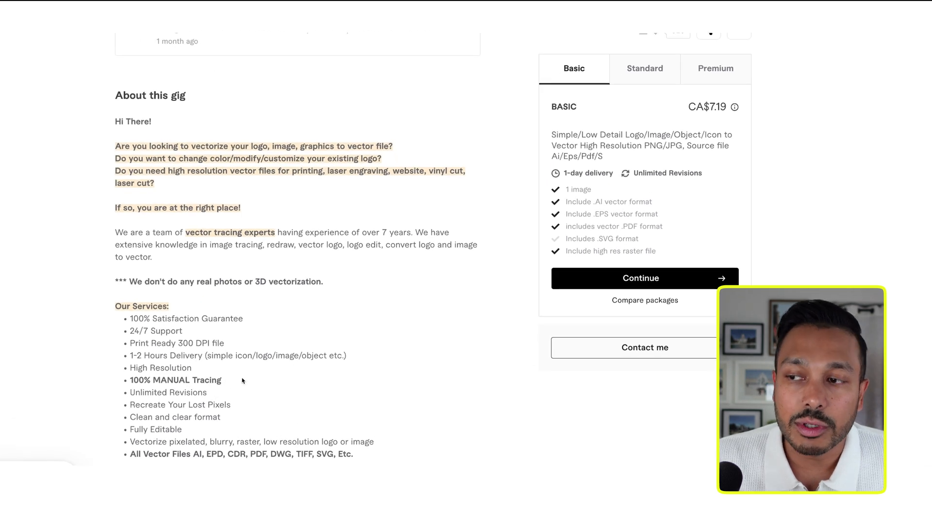
pyautogui.doubleClick(175, 380)
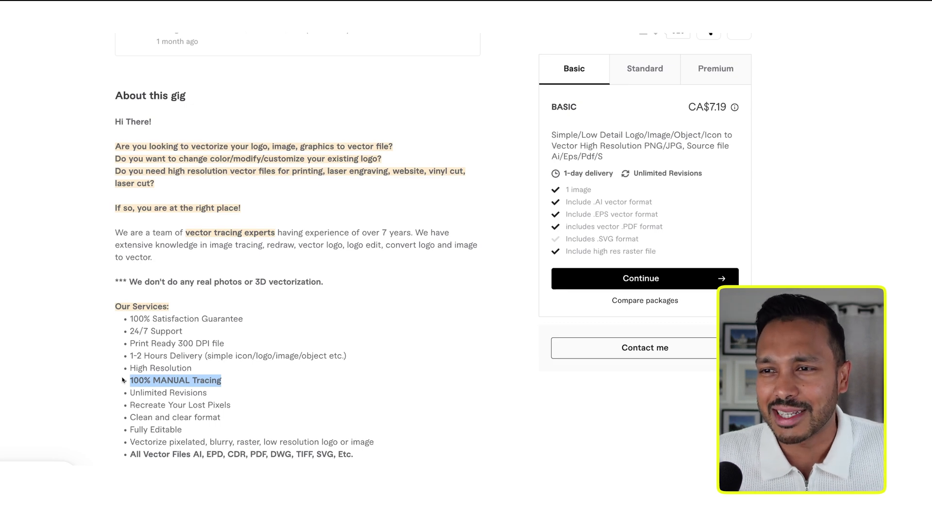
pyautogui.moveTo(341, 383)
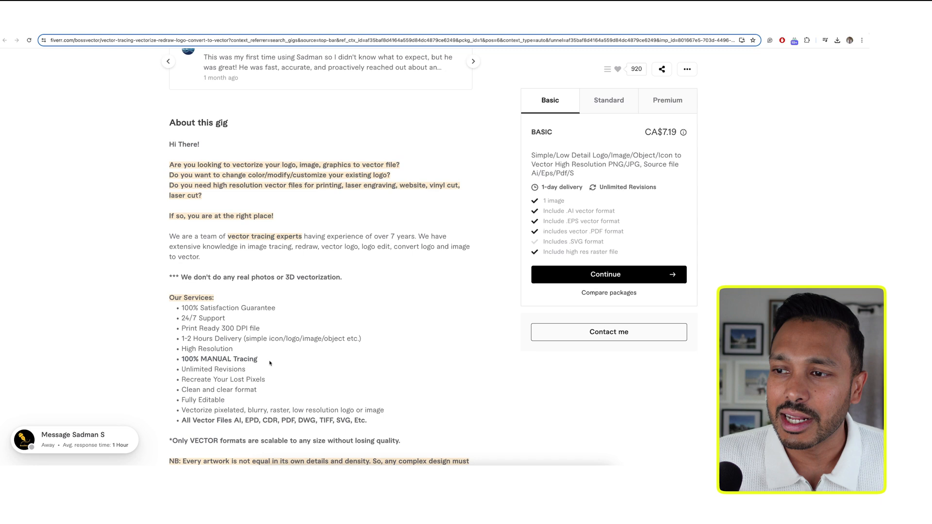
pyautogui.doubleClick(219, 359)
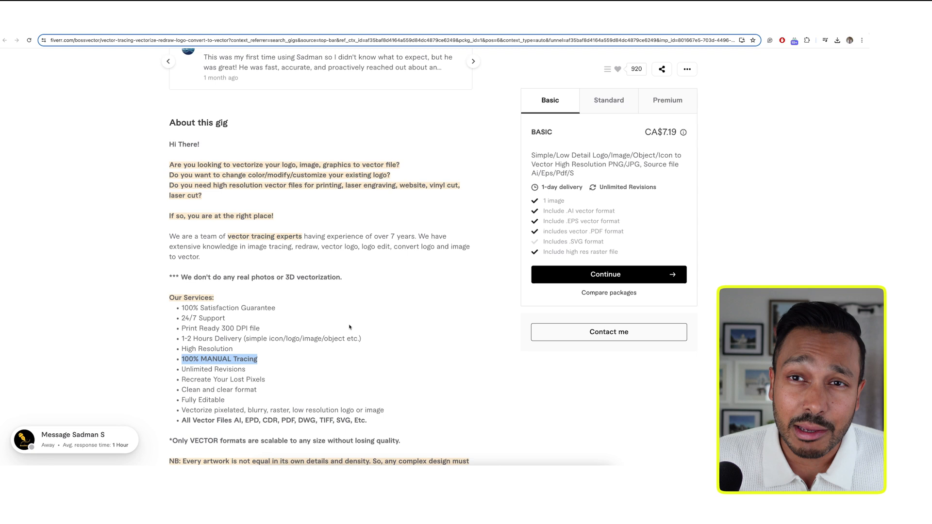
pyautogui.moveTo(371, 274)
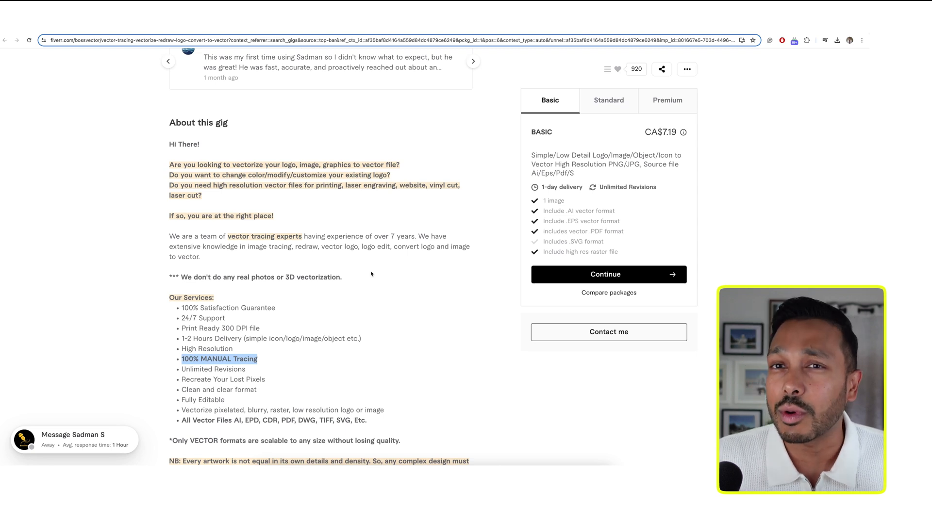